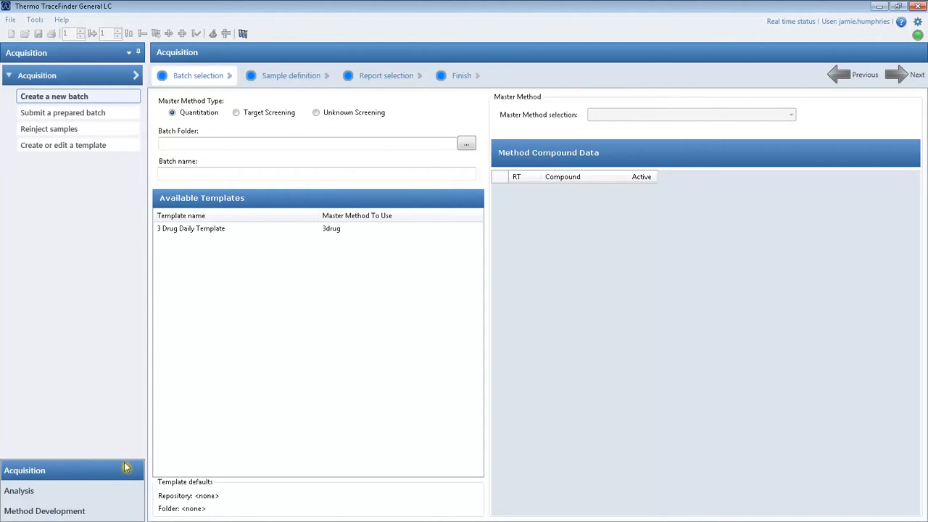
pyautogui.moveTo(254, 260)
pyautogui.write('3 Drug Daily Template_Todays Date')
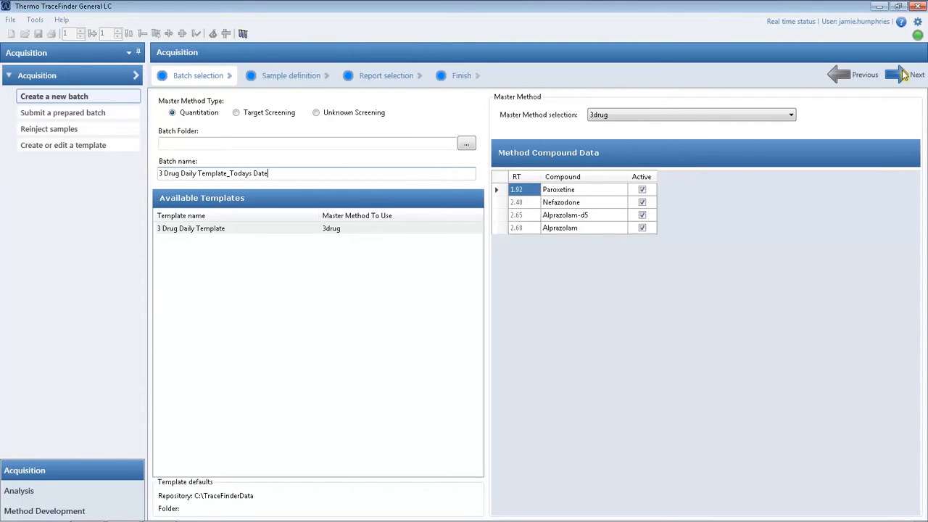
# Step: Advance the 3 Drug Daily Template_Todays Date batch to sample definition
pyautogui.click(917, 74)
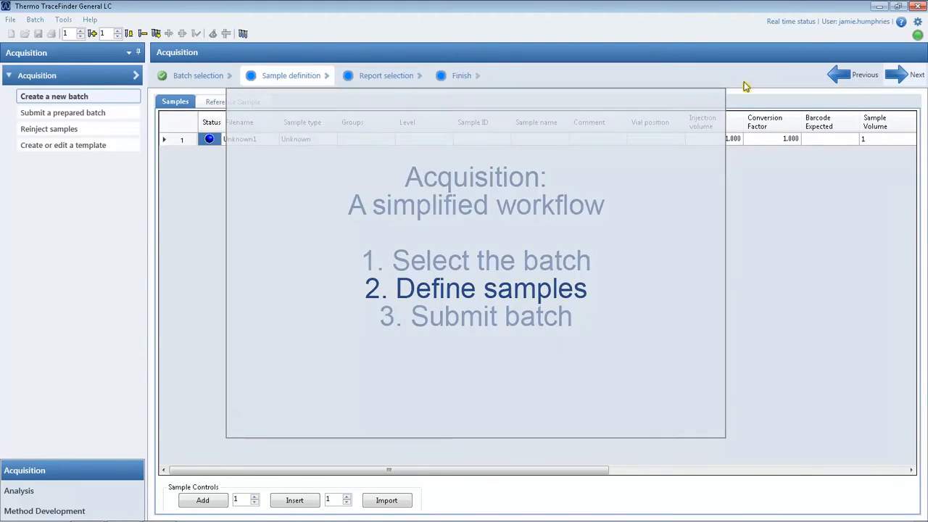
# Step: Open the sample Import tool from Sample Controls
pyautogui.click(386, 501)
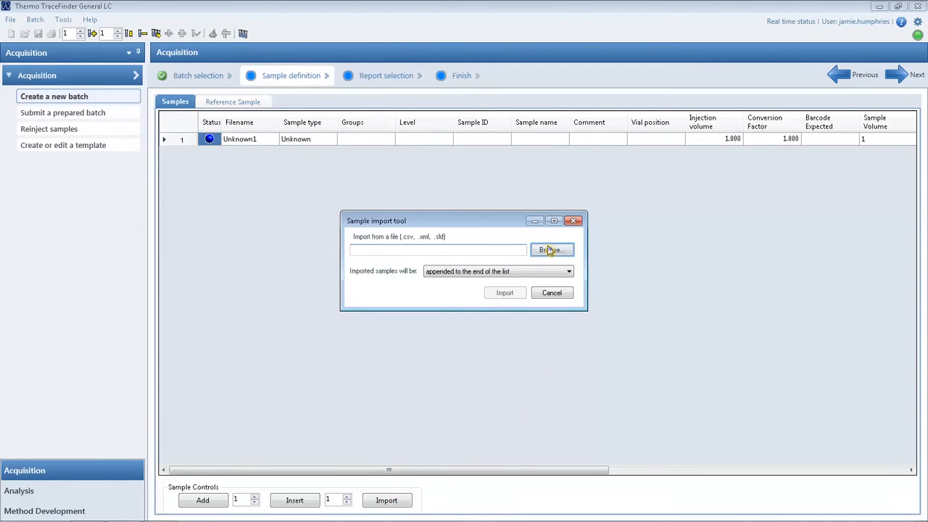
# Step: Import 59 samples from '3 drug sample list template.csv' into the batch
pyautogui.click(552, 249)
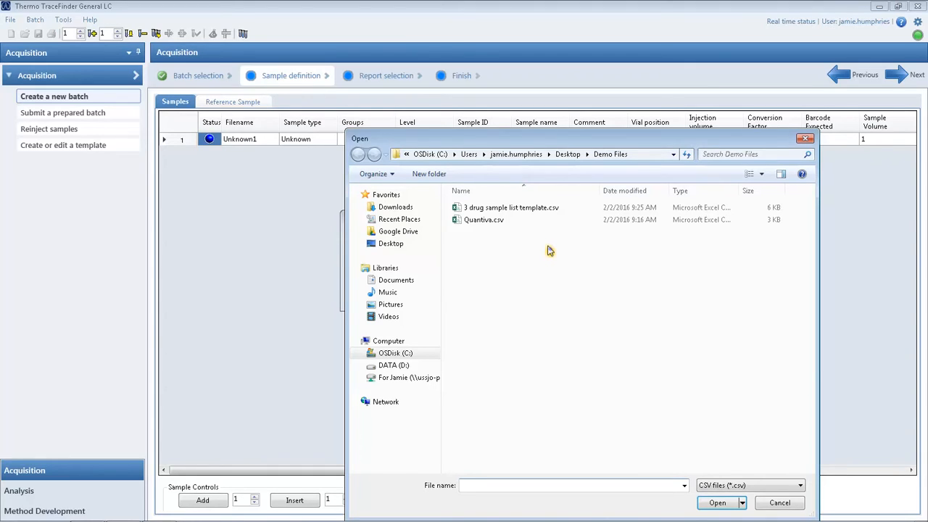
pyautogui.click(512, 207)
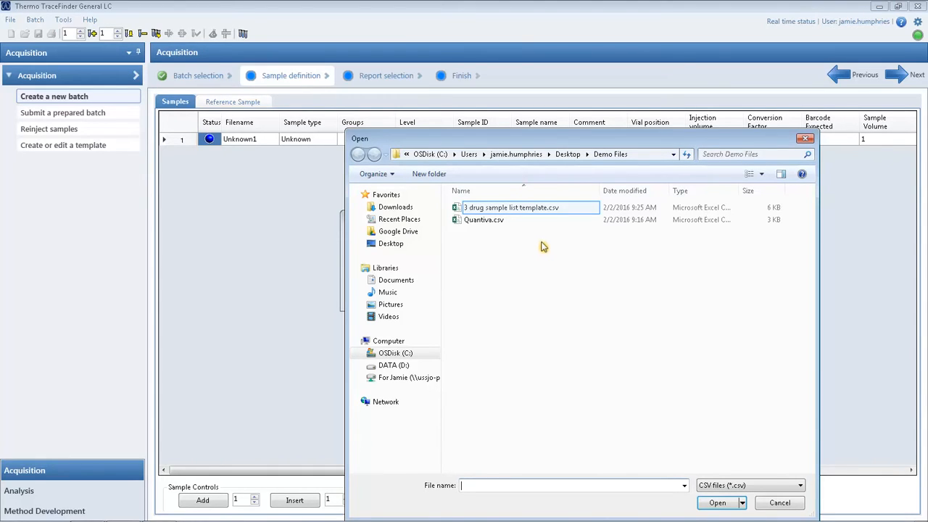
pyautogui.click(511, 207)
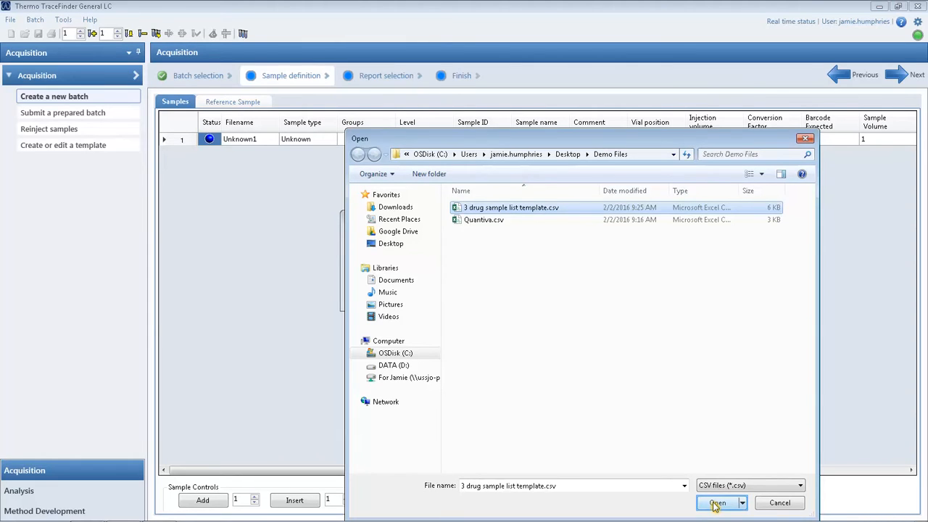
pyautogui.click(717, 502)
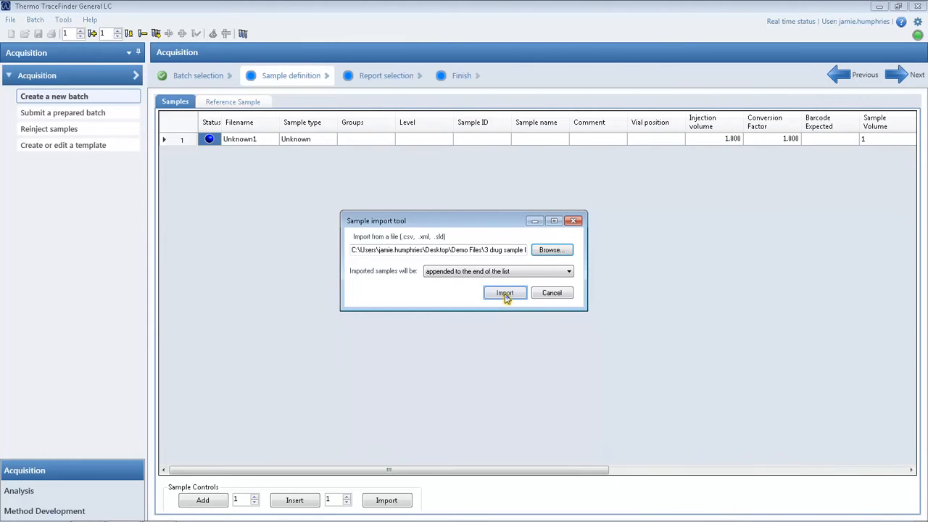
pyautogui.click(504, 292)
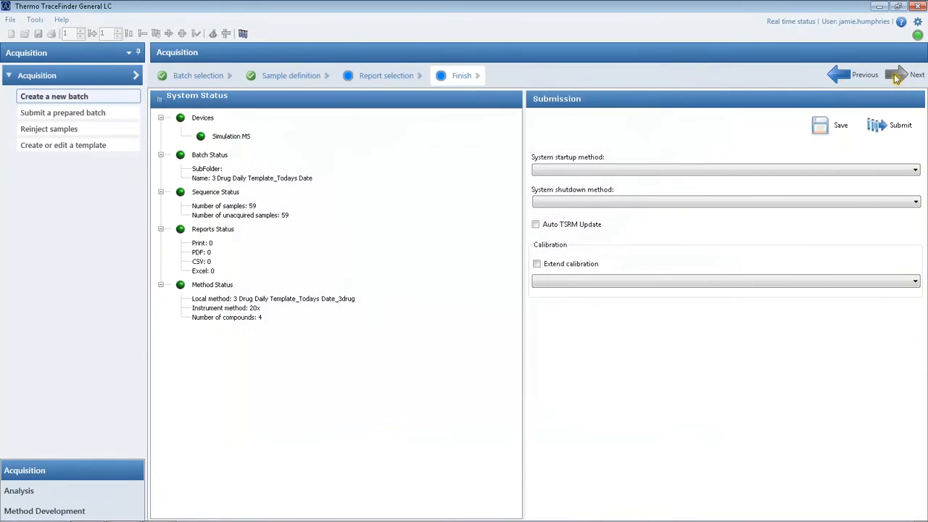
# Step: Submit the 59-sample batch with Acquire data and Process data enabled
pyautogui.click(900, 124)
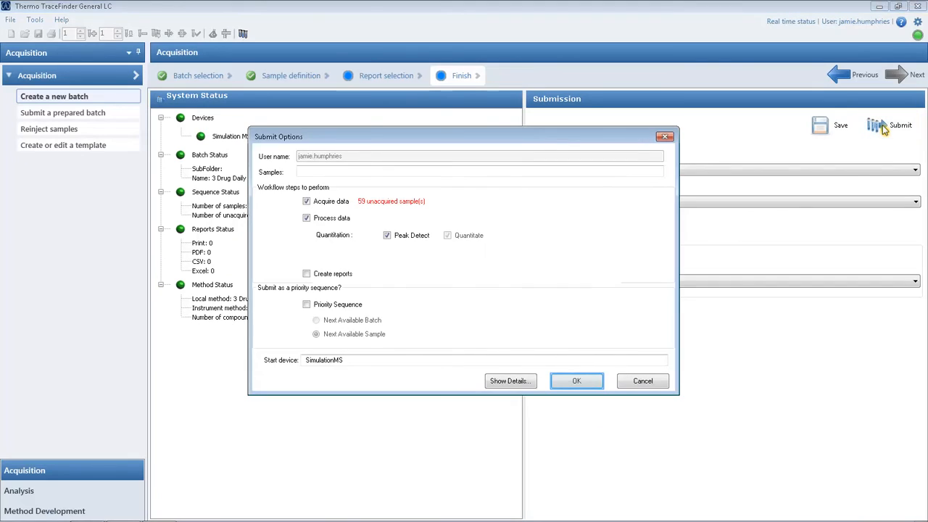
pyautogui.moveTo(795, 136)
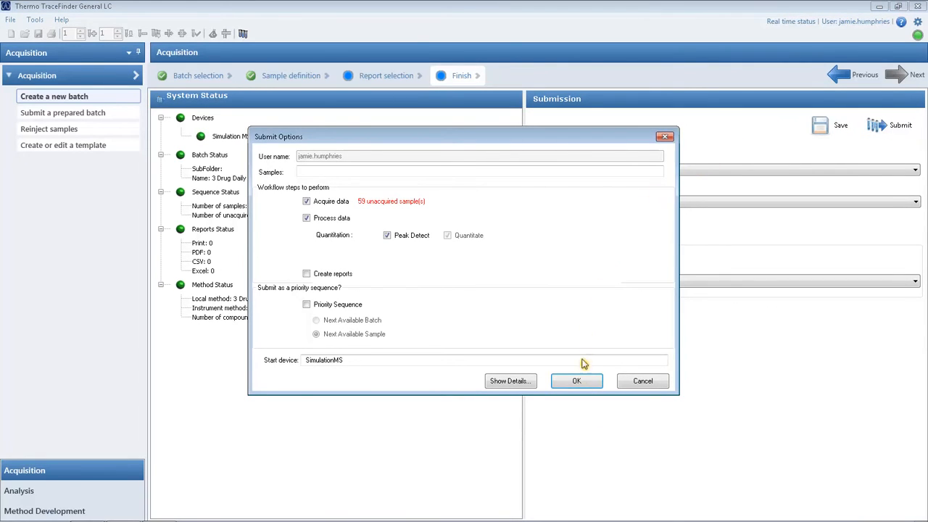
pyautogui.click(576, 381)
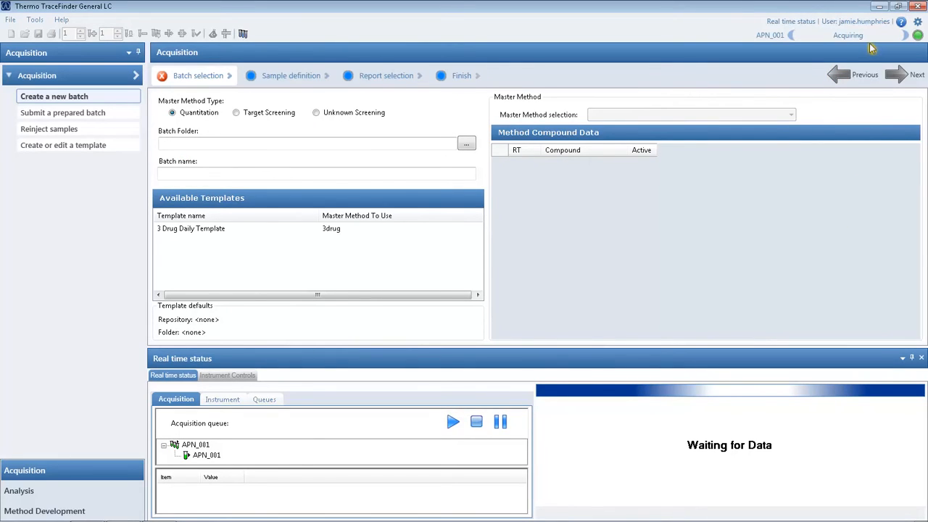
pyautogui.moveTo(227, 365)
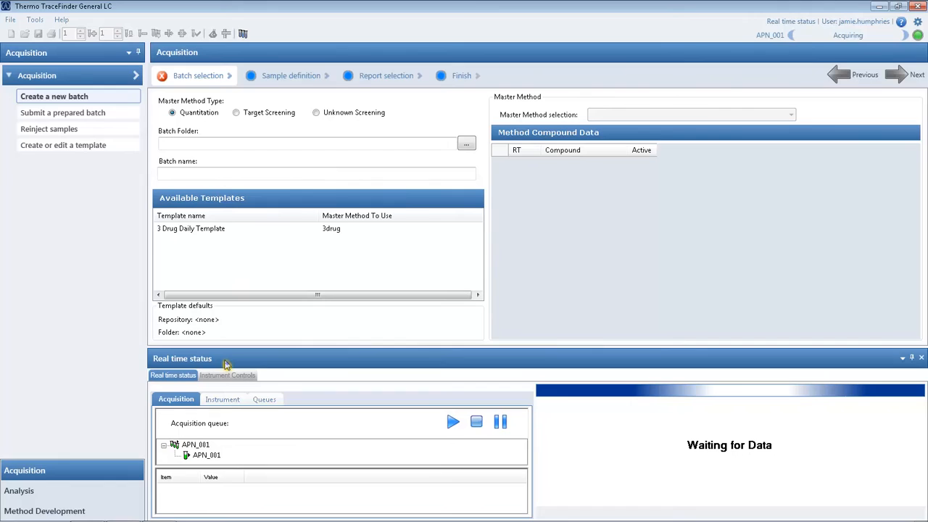